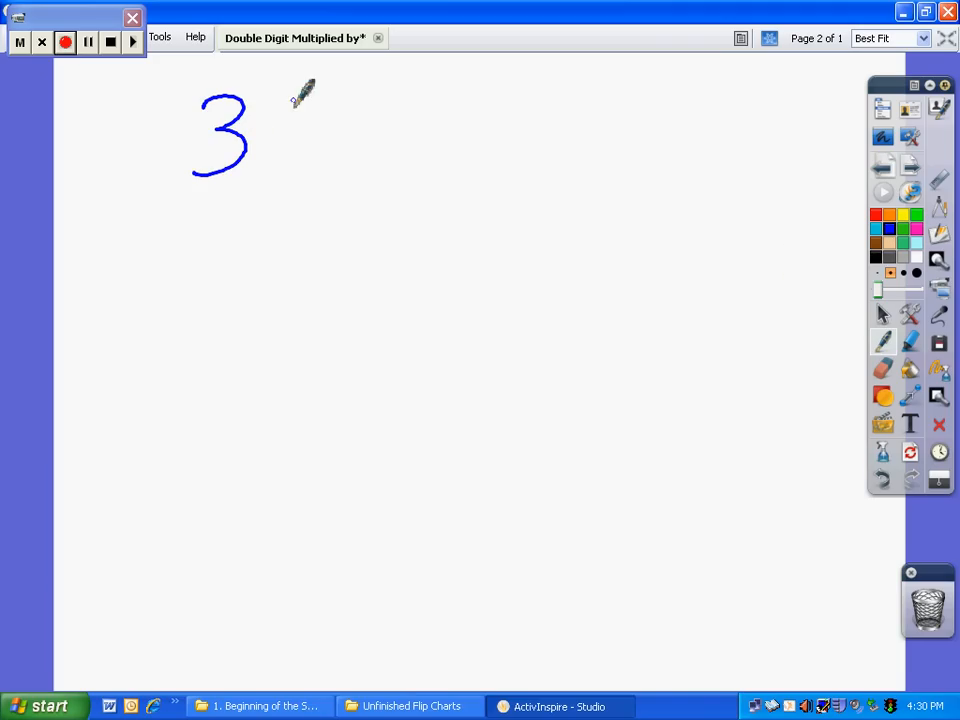
Step: Handwrite 38 × 7 with the Pen and draw a full-width answer line beneath it
left_click_drag(295, 100, 280, 160)
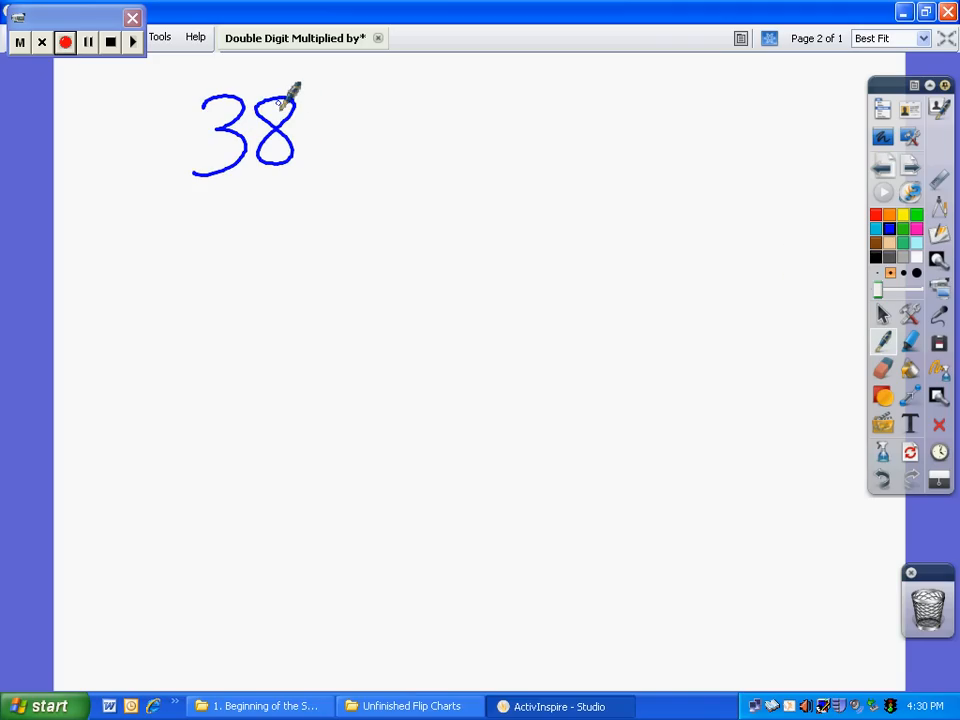
mouse_move(133, 218)
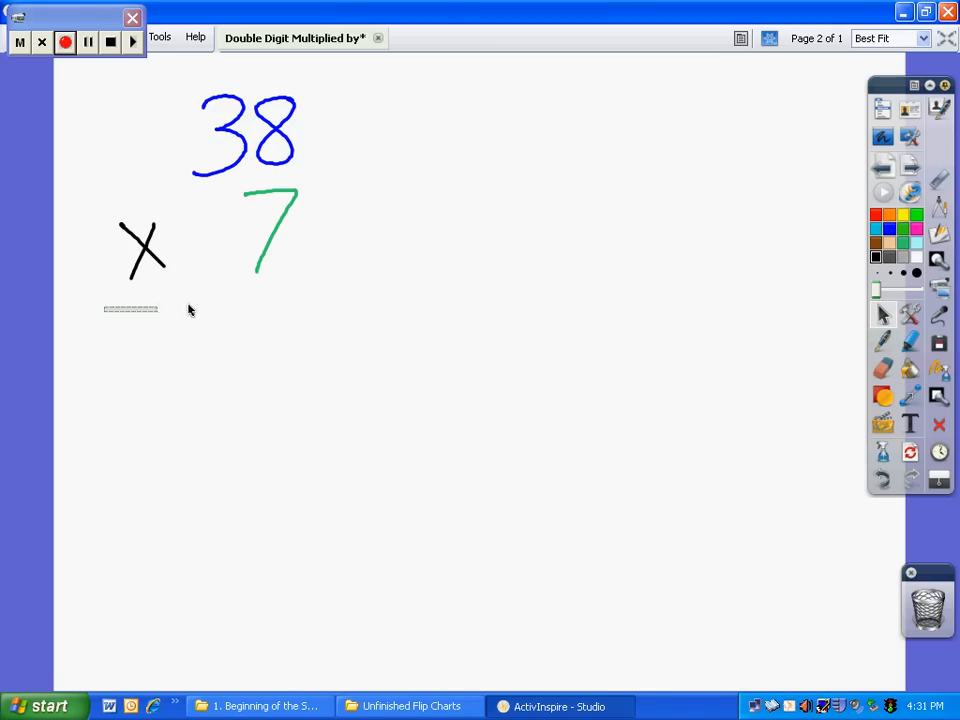
left_click(882, 343)
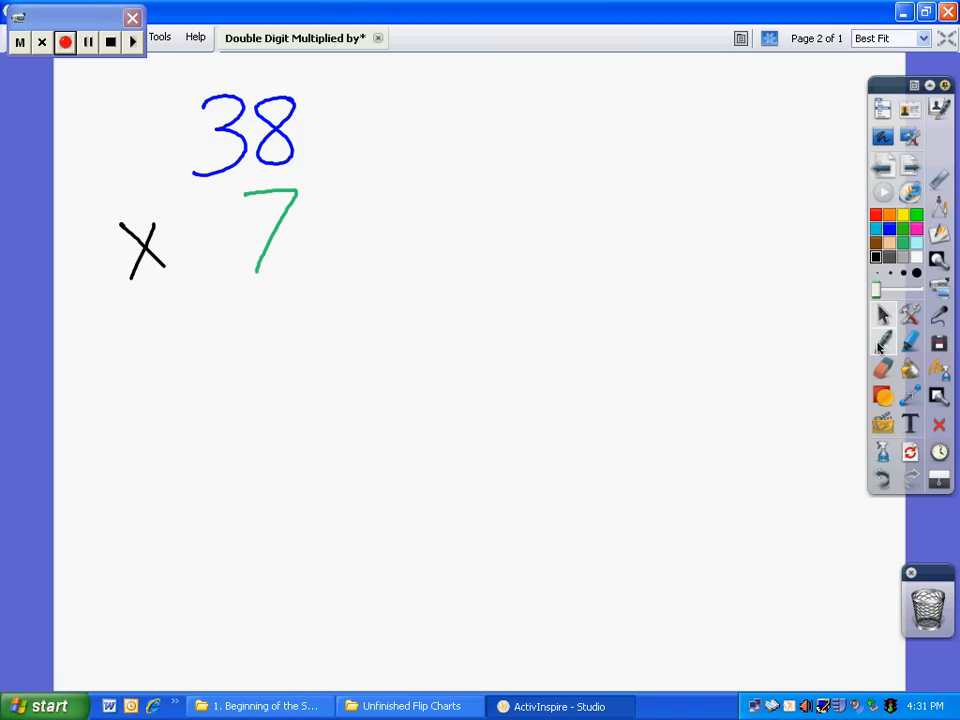
left_click_drag(105, 305, 300, 300)
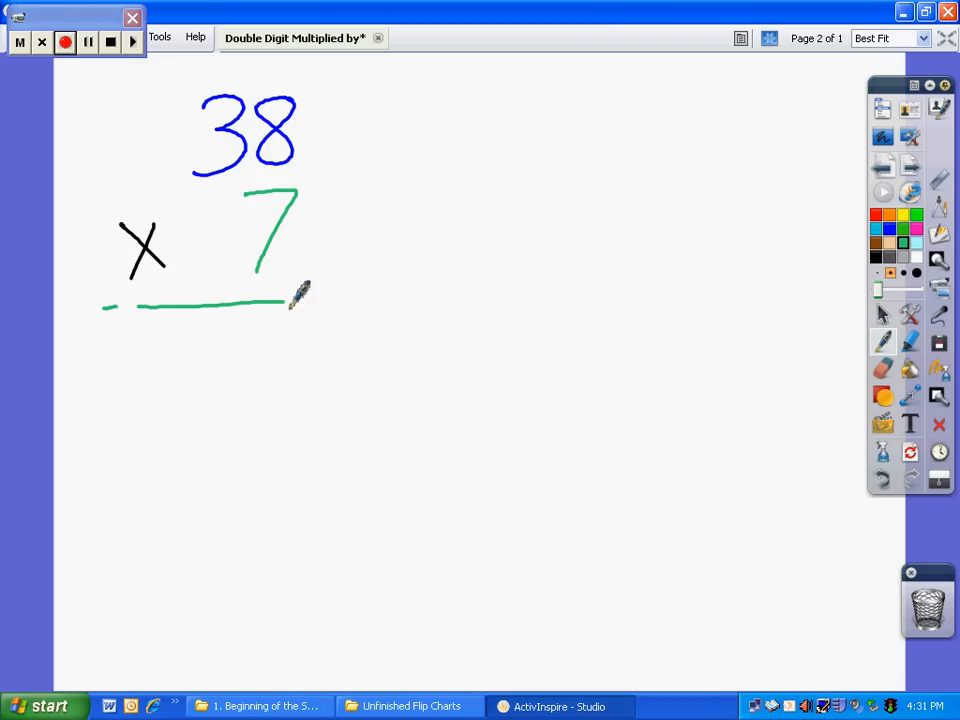
left_click_drag(298, 300, 320, 300)
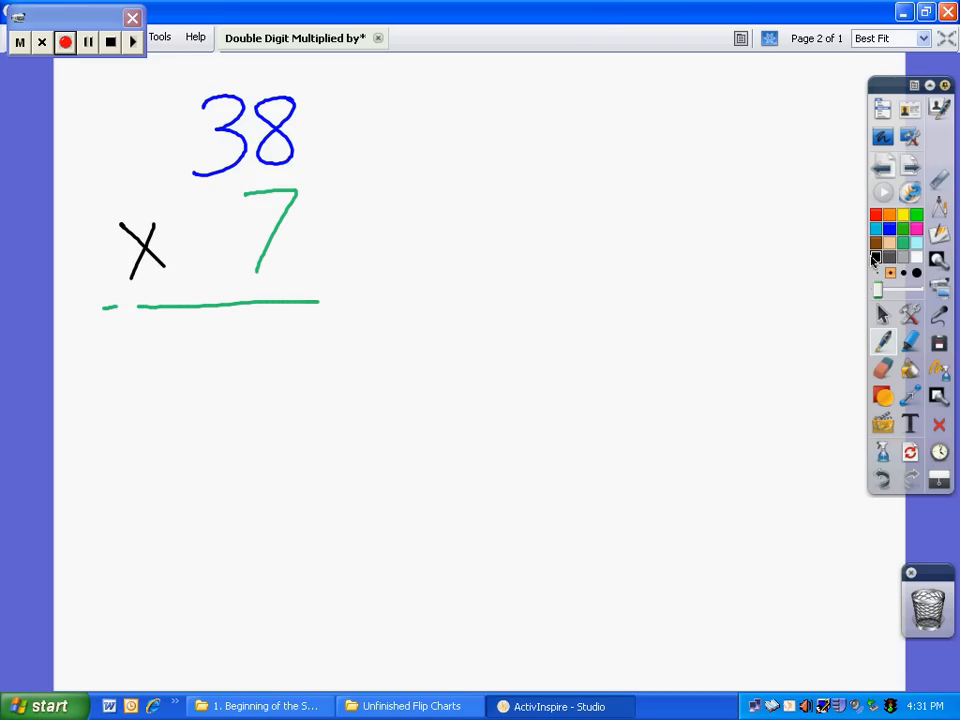
mouse_move(888, 230)
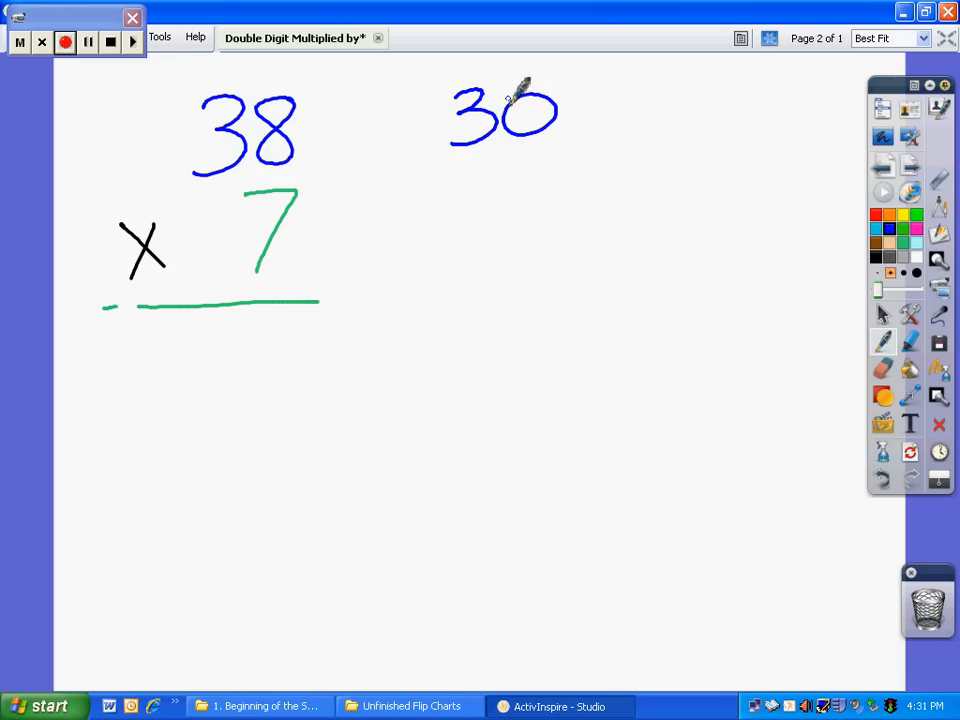
Step: Write 30 + 8 to the right of the problem with a 7 beneath it
left_click_drag(640, 110, 730, 110)
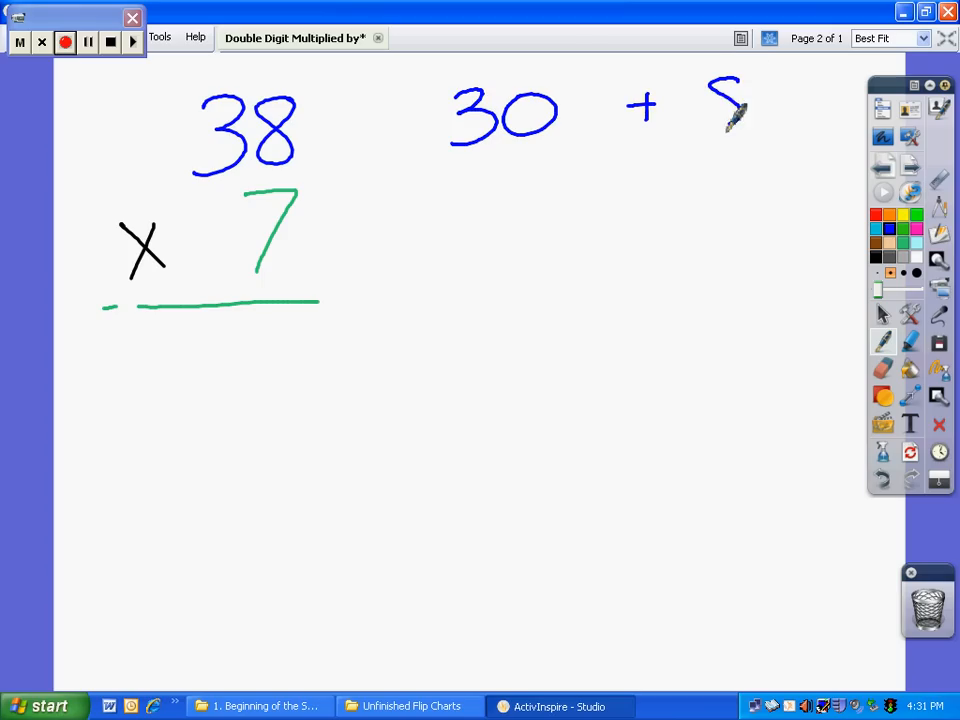
left_click_drag(730, 95, 725, 130)
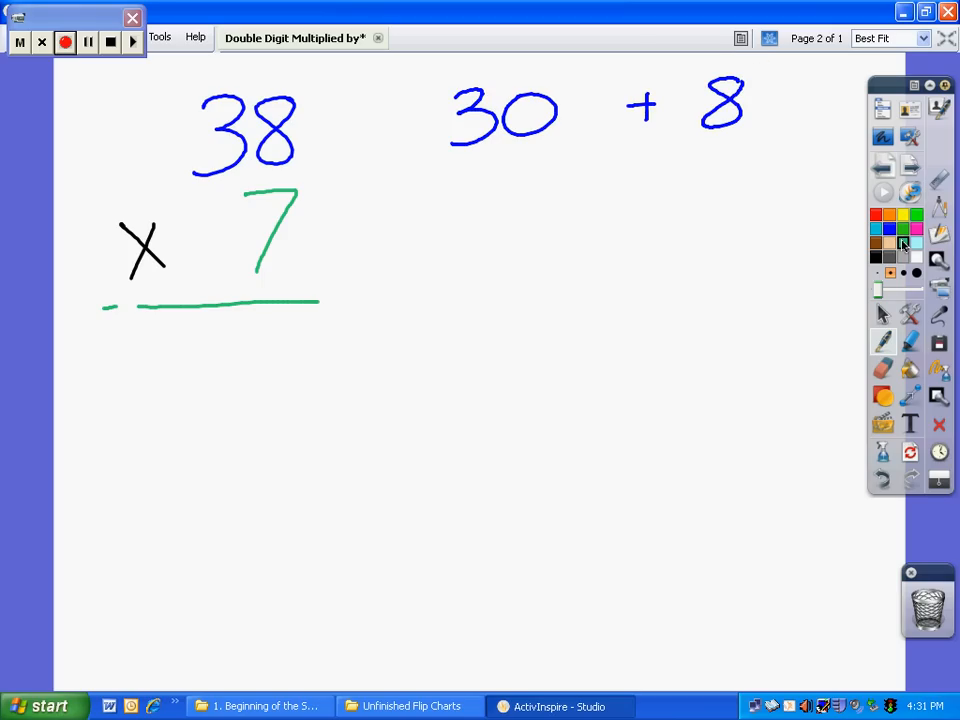
left_click_drag(615, 180, 600, 260)
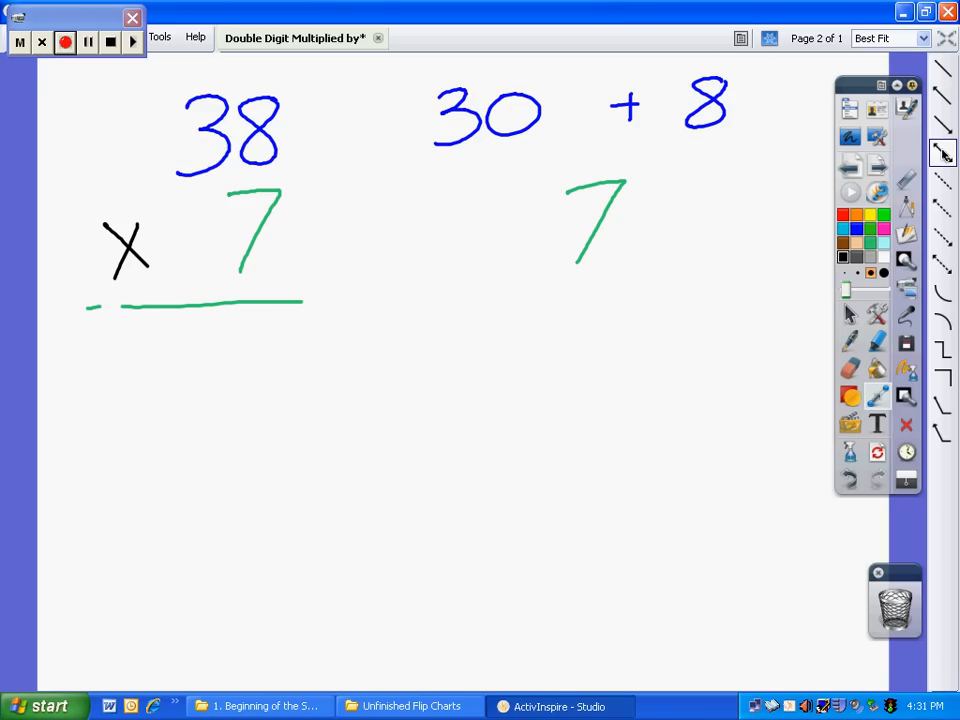
Step: Draw double-headed arrows linking 30 and 8 to the 7, then write 210 below the answer line
left_click_drag(503, 150, 543, 203)
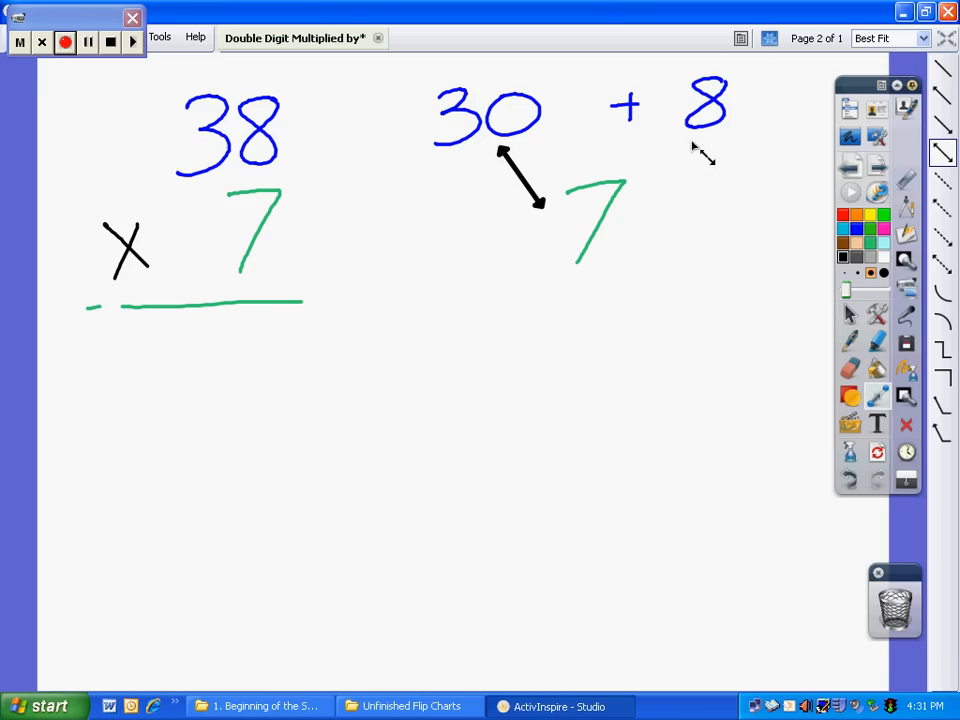
left_click_drag(690, 140, 650, 185)
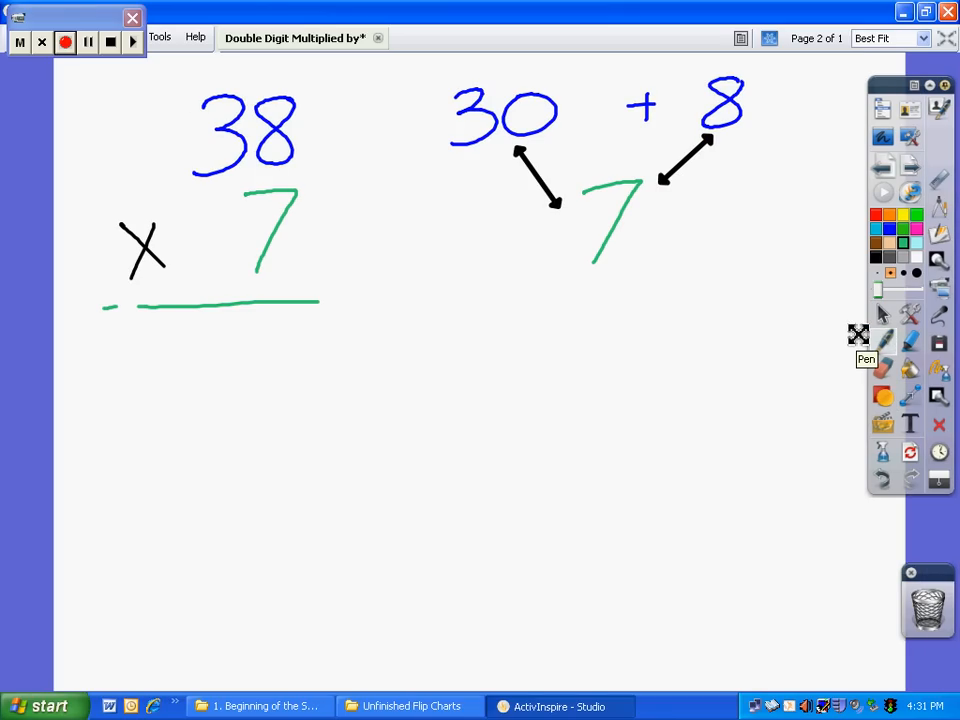
left_click_drag(105, 350, 225, 385)
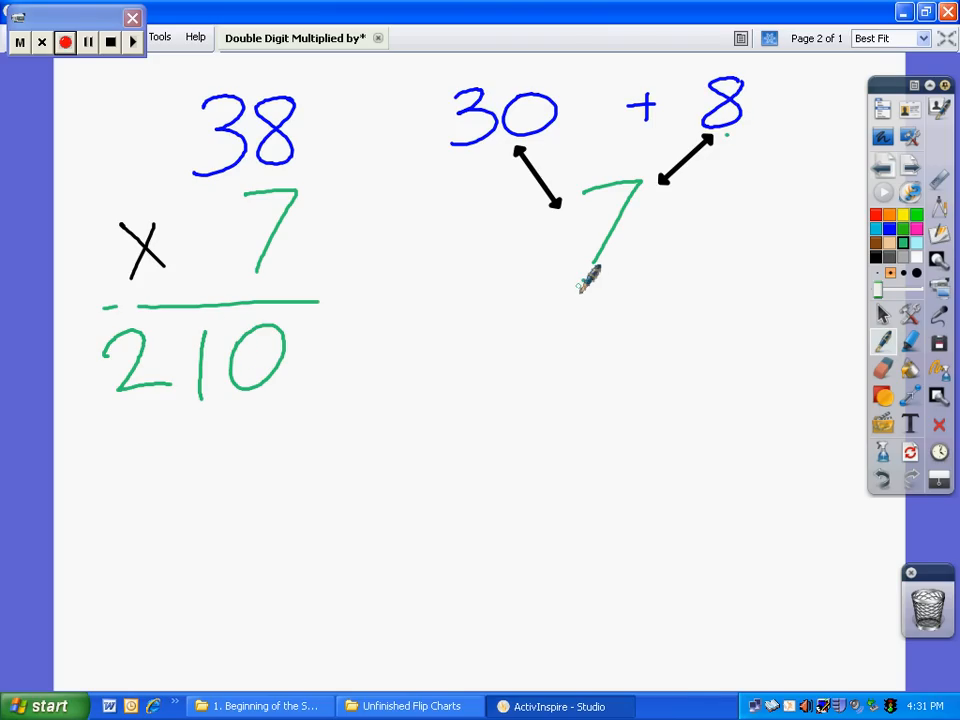
Step: Write 56 under 210 and label the partial products with (30×7) beside 210
left_click_drag(210, 410, 195, 460)
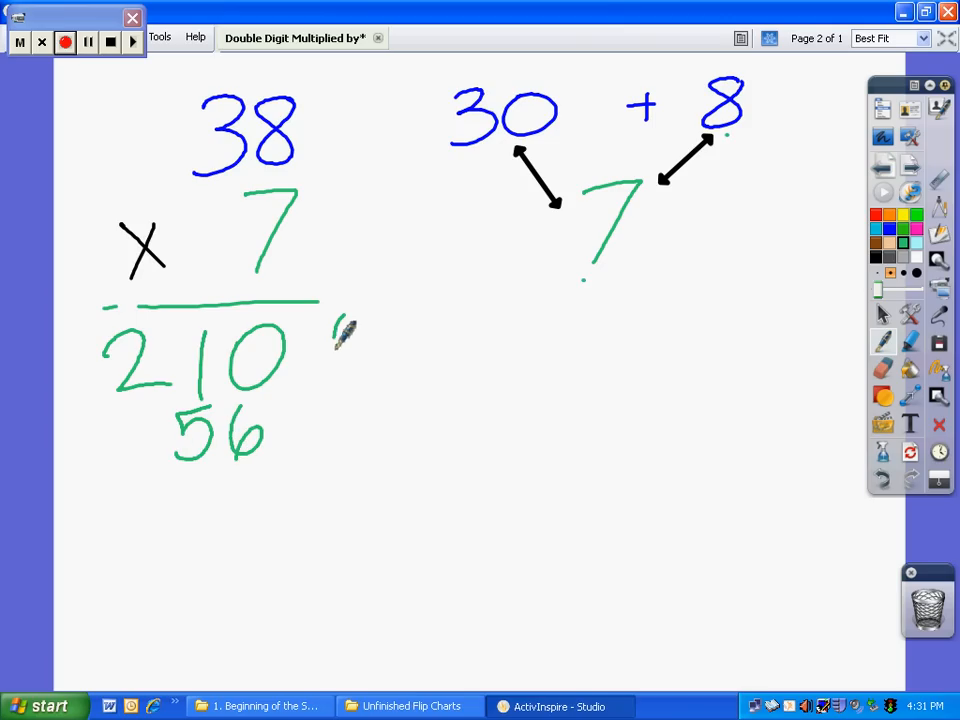
left_click_drag(355, 320, 345, 360)
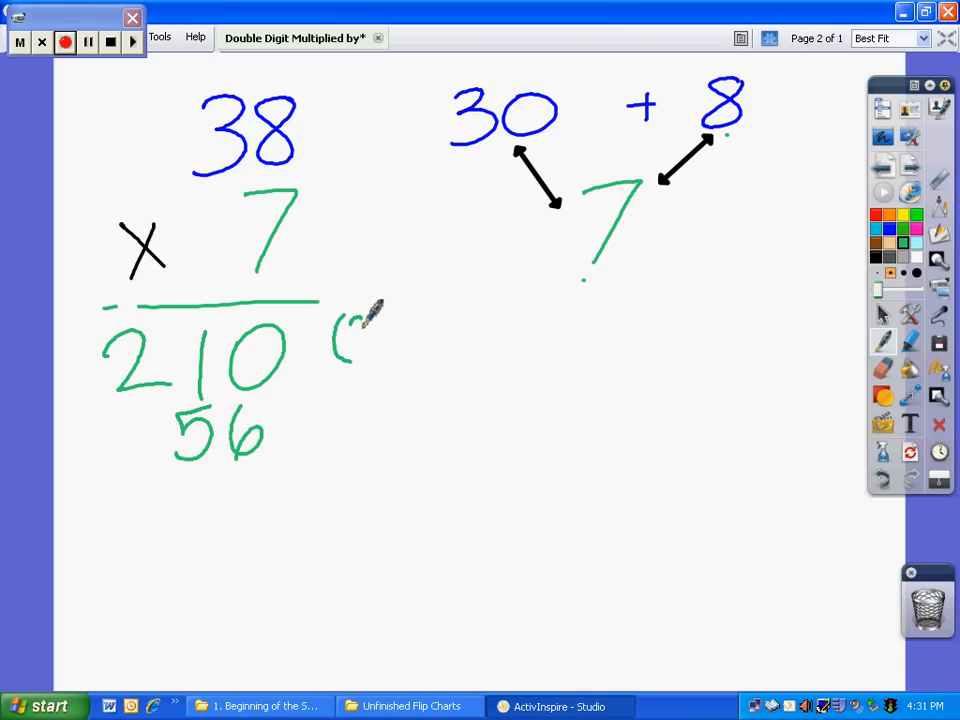
left_click_drag(345, 330, 390, 320)
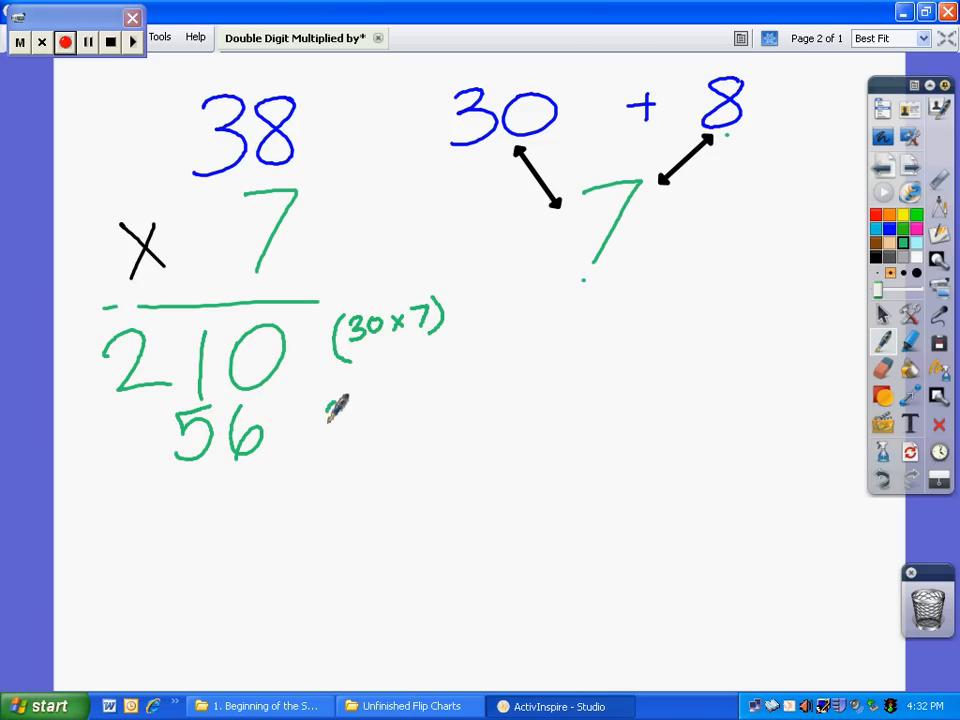
left_click_drag(320, 420, 360, 410)
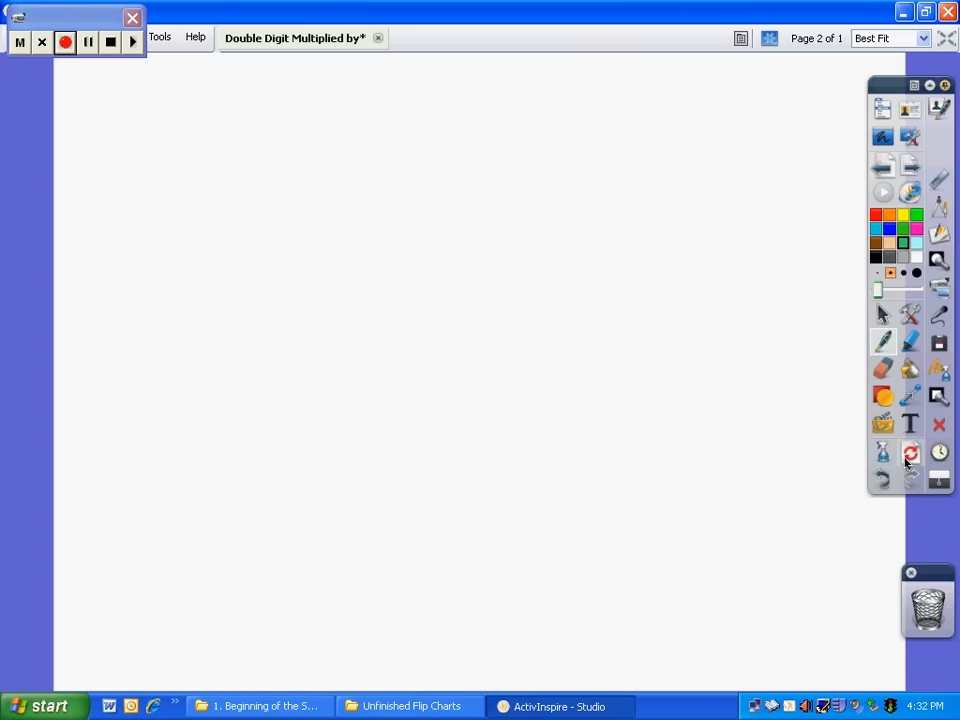
mouse_move(888, 230)
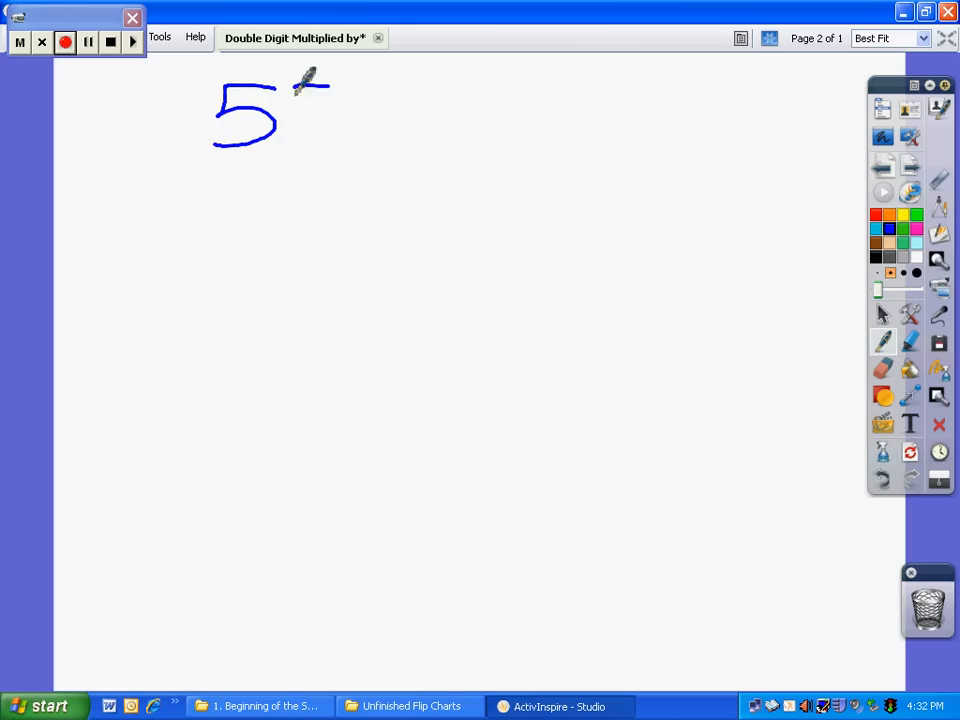
Step: Handwrite 55 × 9 on the blank page and draw the answer line beneath it
left_click_drag(300, 90, 310, 140)
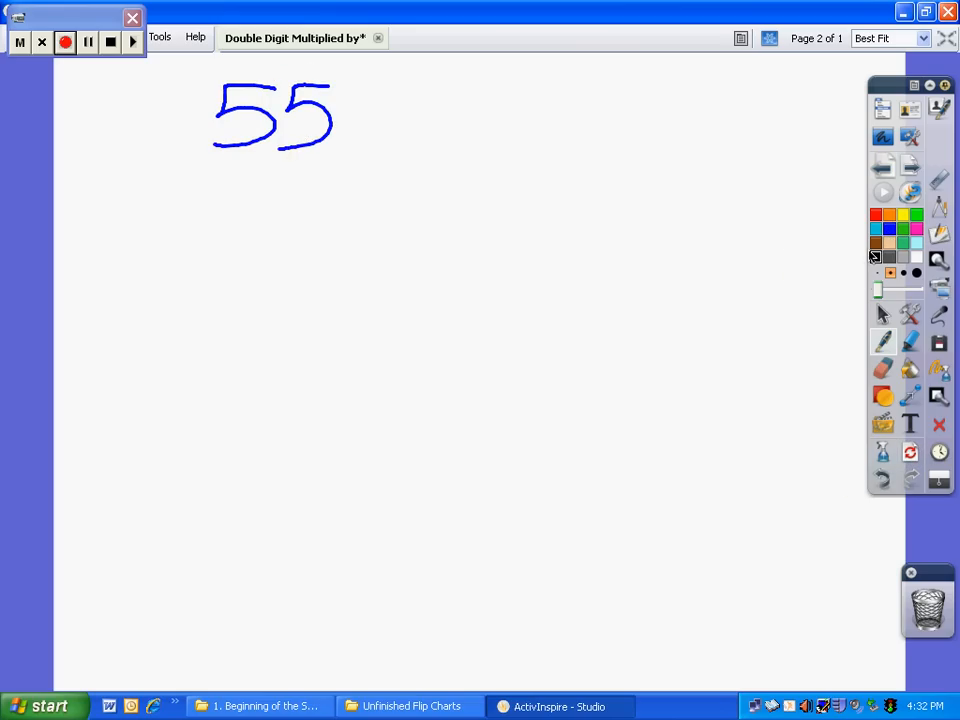
left_click_drag(135, 205, 165, 240)
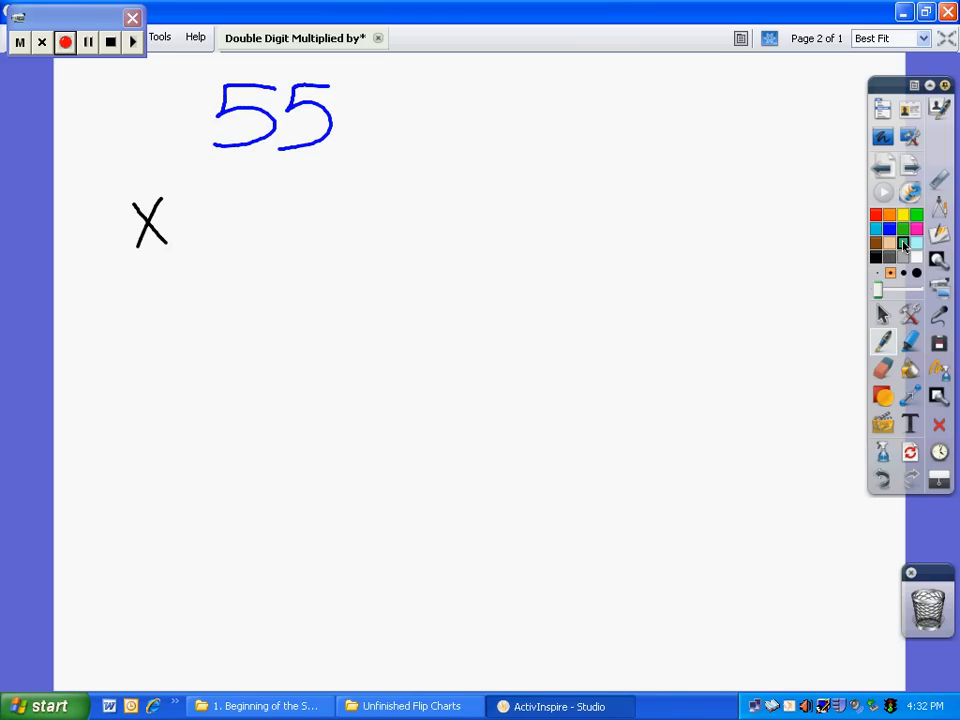
left_click_drag(300, 165, 320, 250)
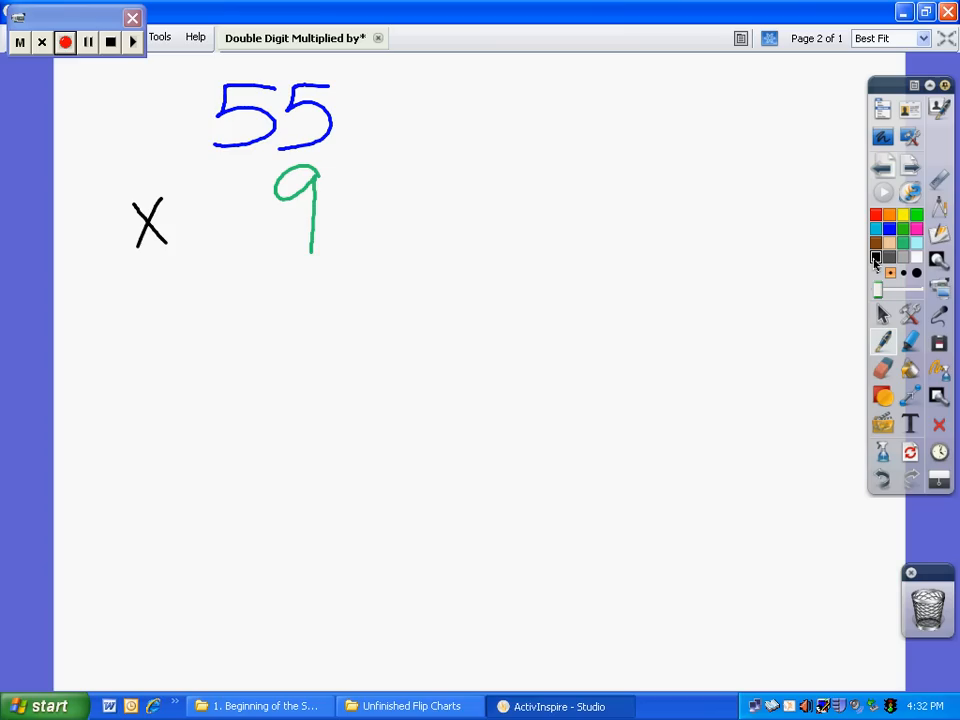
left_click_drag(110, 297, 355, 280)
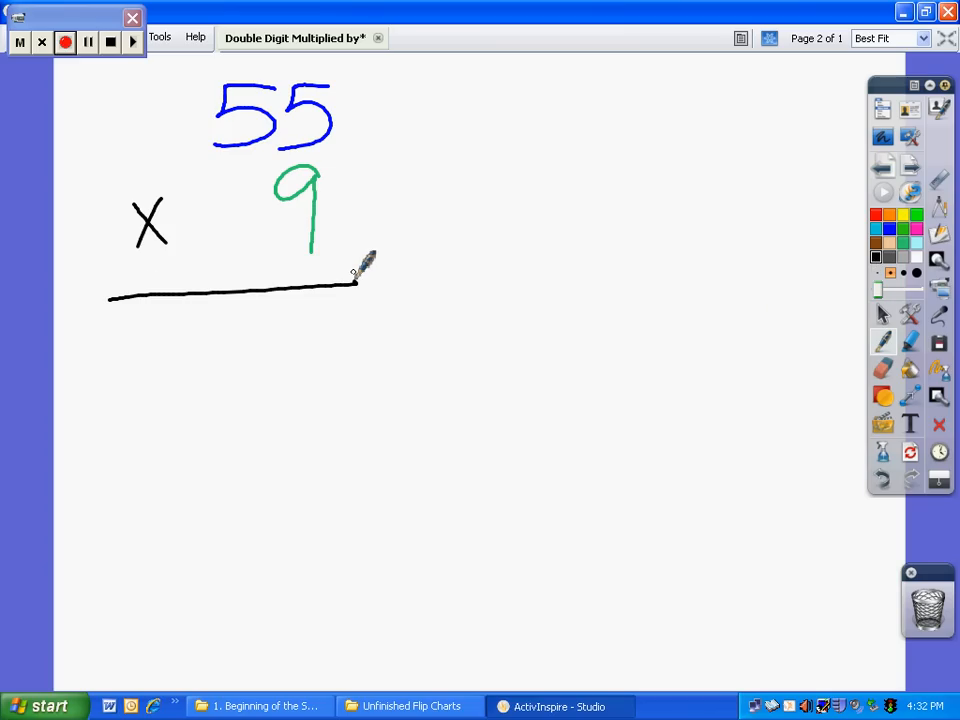
mouse_move(520, 78)
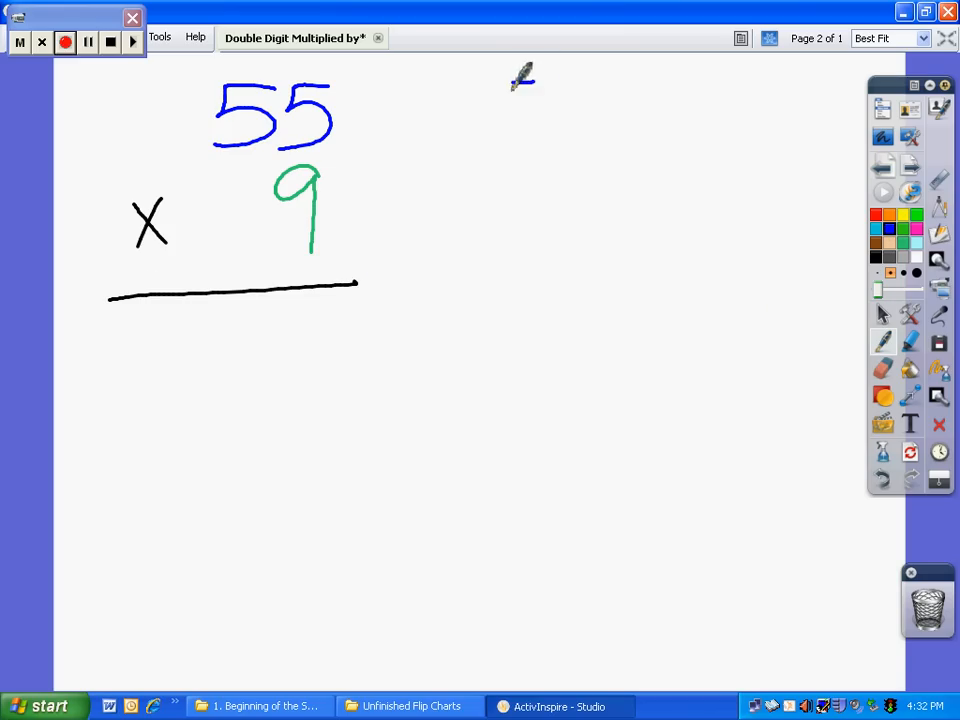
Step: Write 50 + 5 beside 55, arrow the 5 to 9, and write 450 below the answer line
left_click_drag(495, 90, 575, 110)
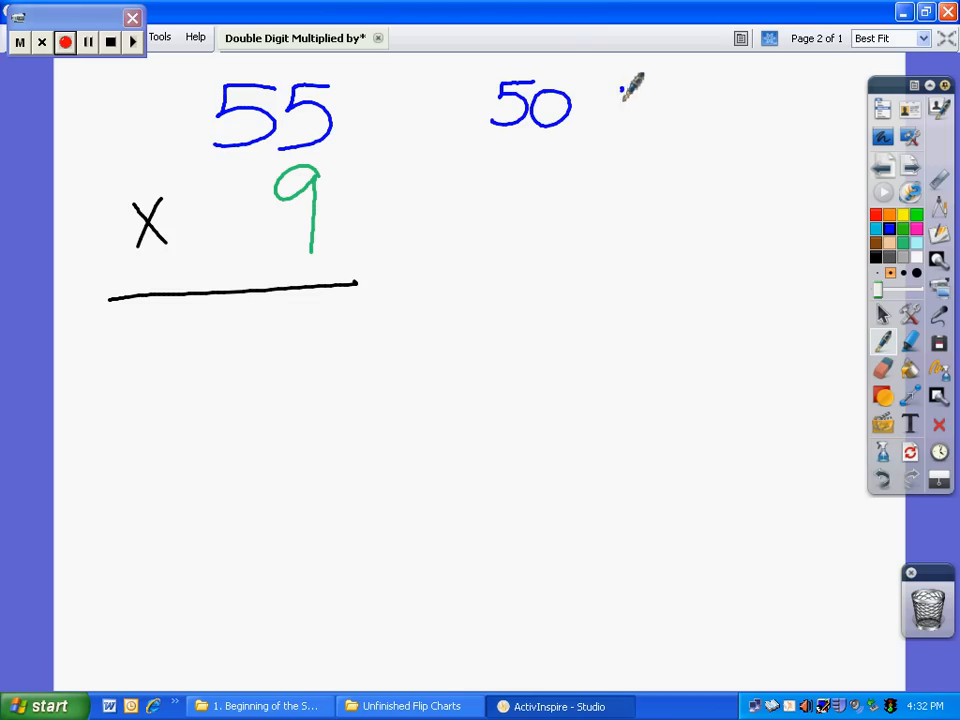
left_click_drag(615, 95, 695, 120)
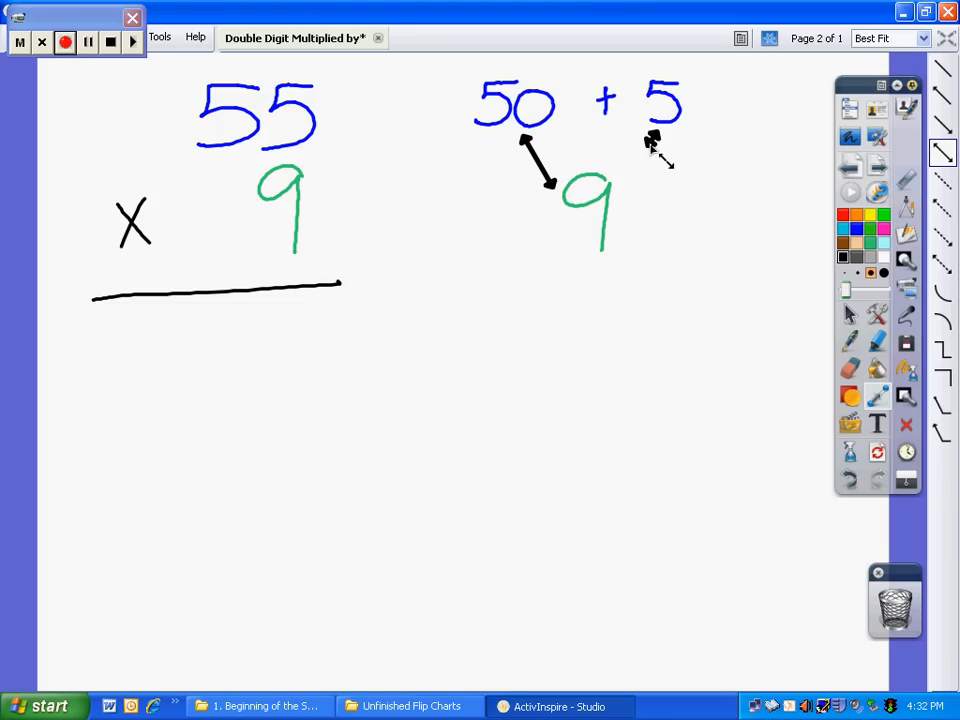
left_click_drag(650, 135, 625, 185)
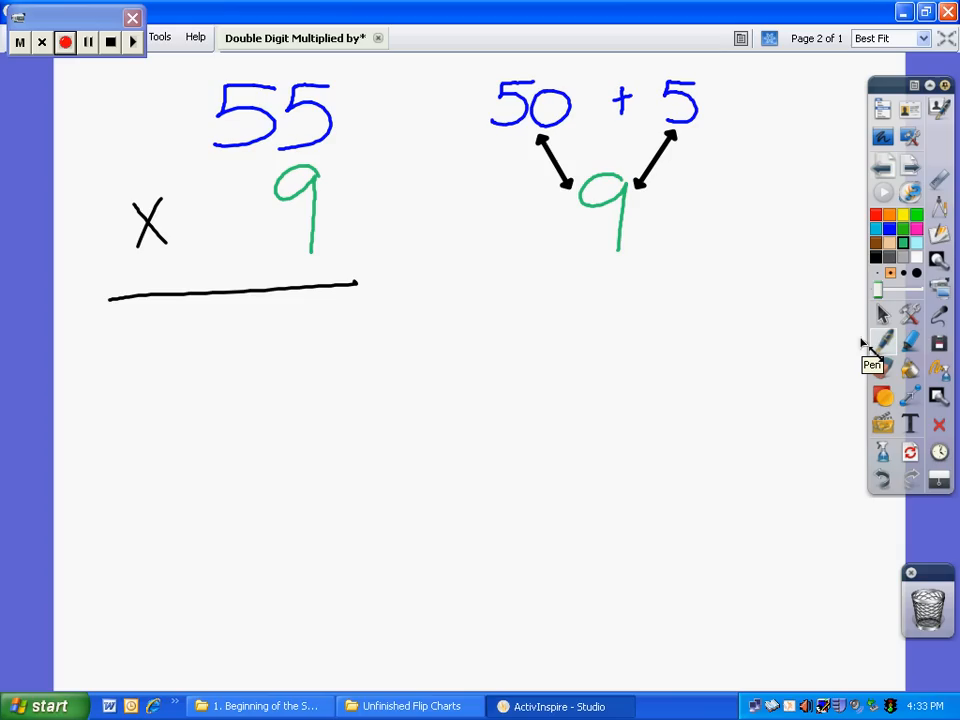
left_click_drag(300, 320, 335, 355)
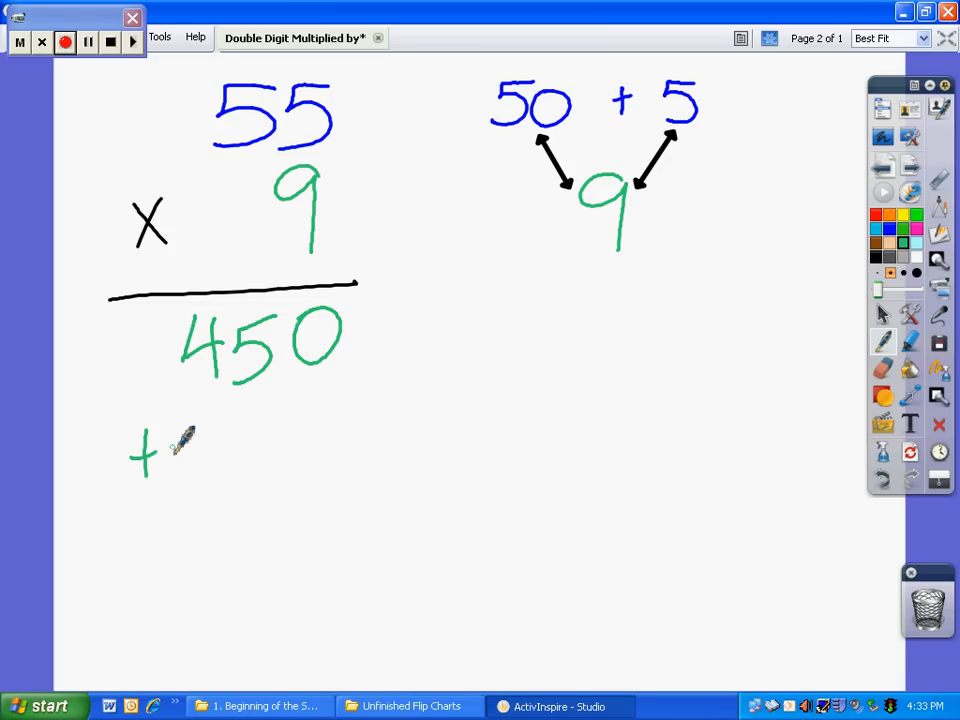
mouse_move(235, 415)
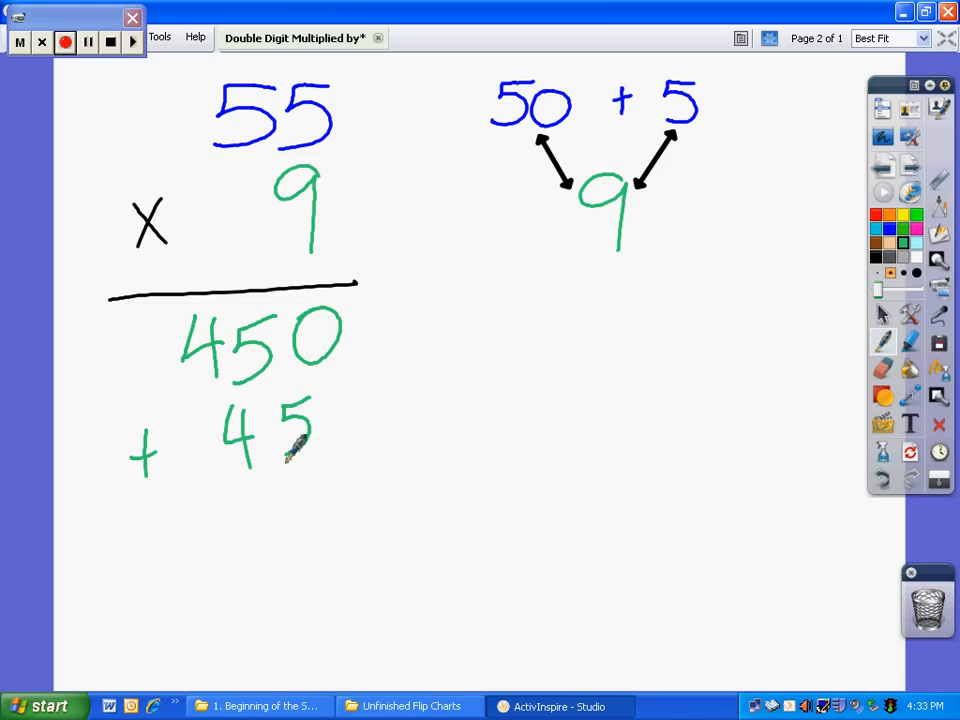
Step: Draw a line under 450 + 45 and write the total 495 below it
left_click_drag(95, 508, 360, 492)
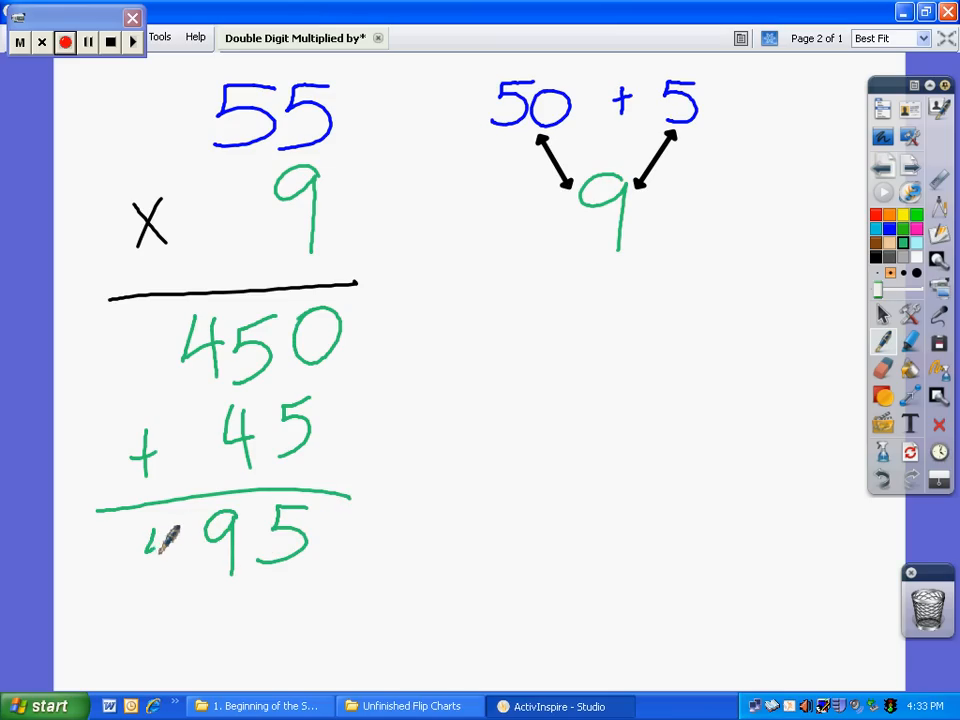
left_click_drag(170, 510, 175, 600)
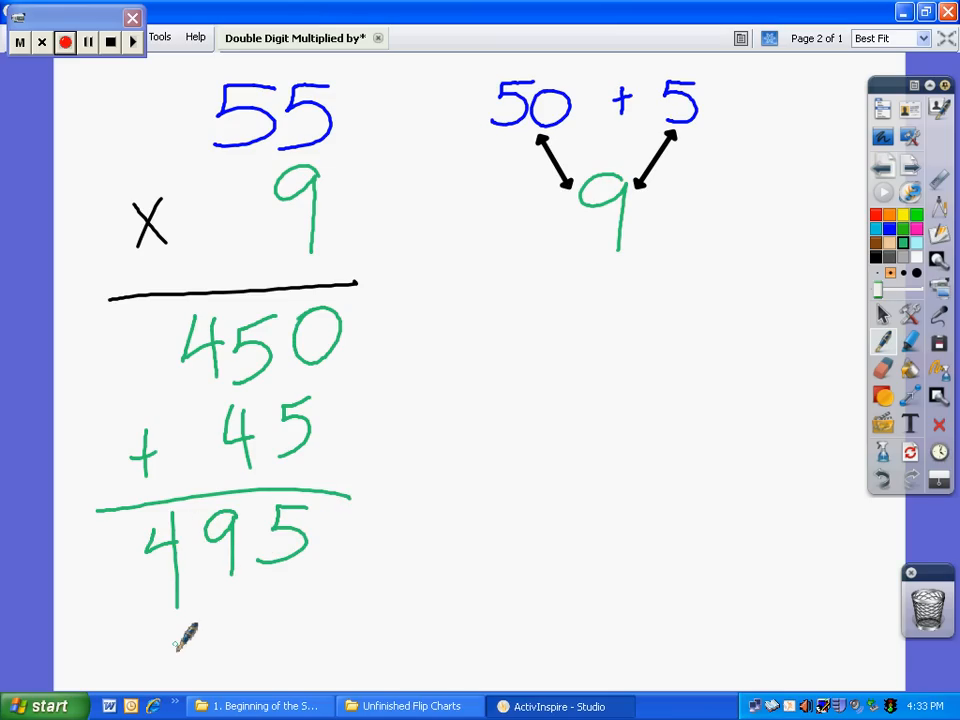